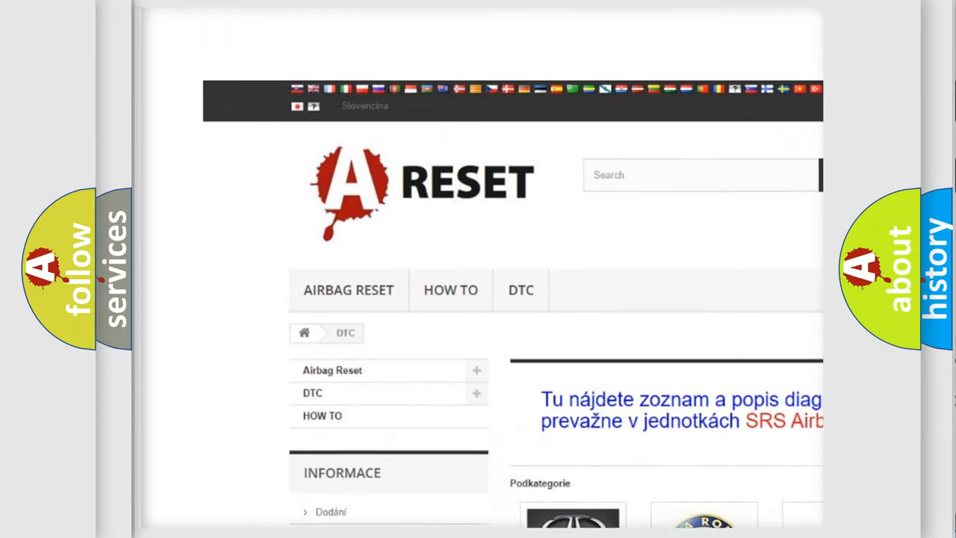
Open the Jeep entry from the DTC brand grid and scroll through its codes, 14 through B1
scroll(down, 3)
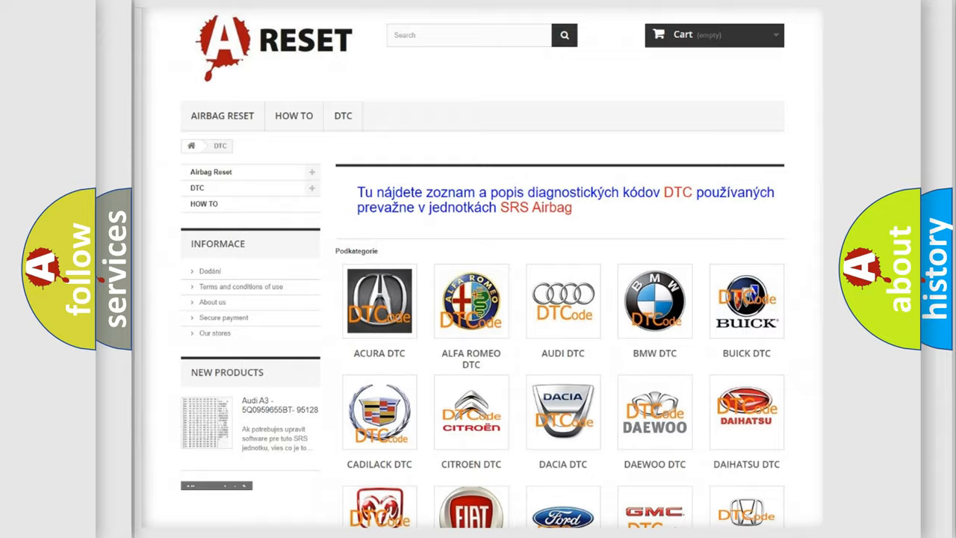
scroll(down, 3)
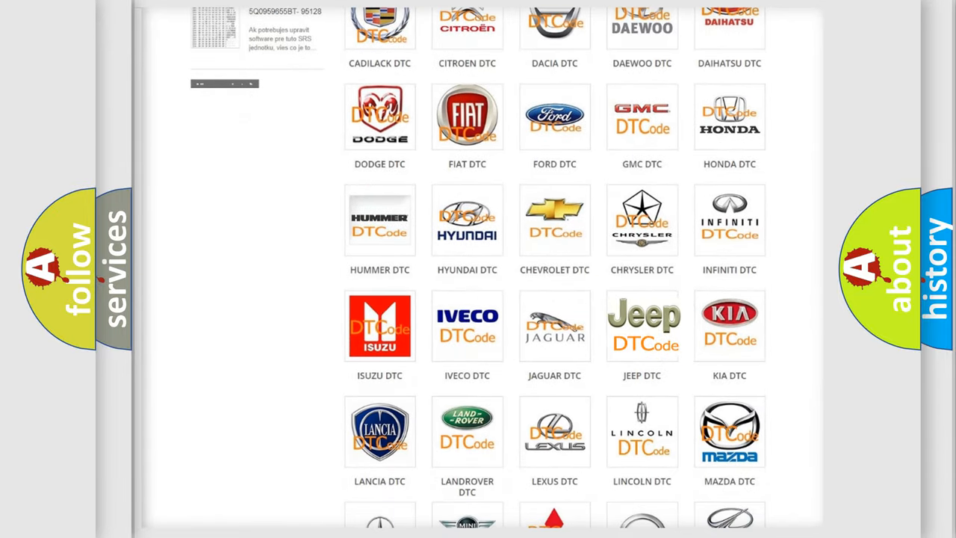
click(642, 326)
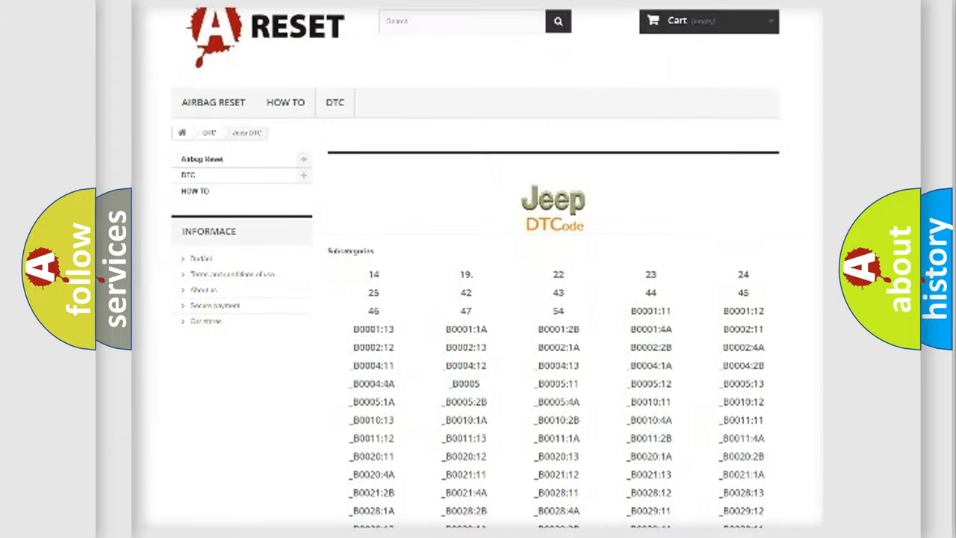
scroll(down, 3)
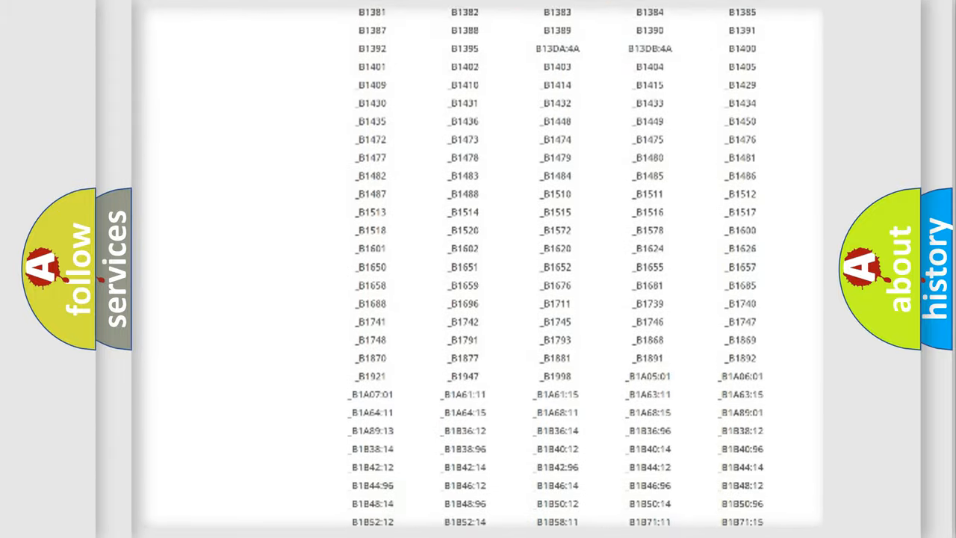